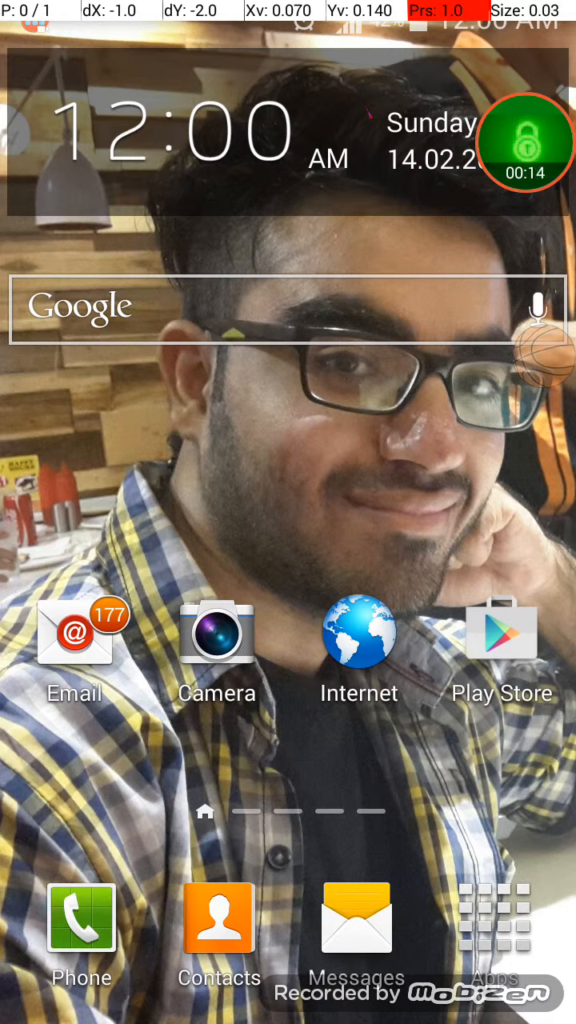
Launch FileStorage Examples from the Android app drawer
click(494, 918)
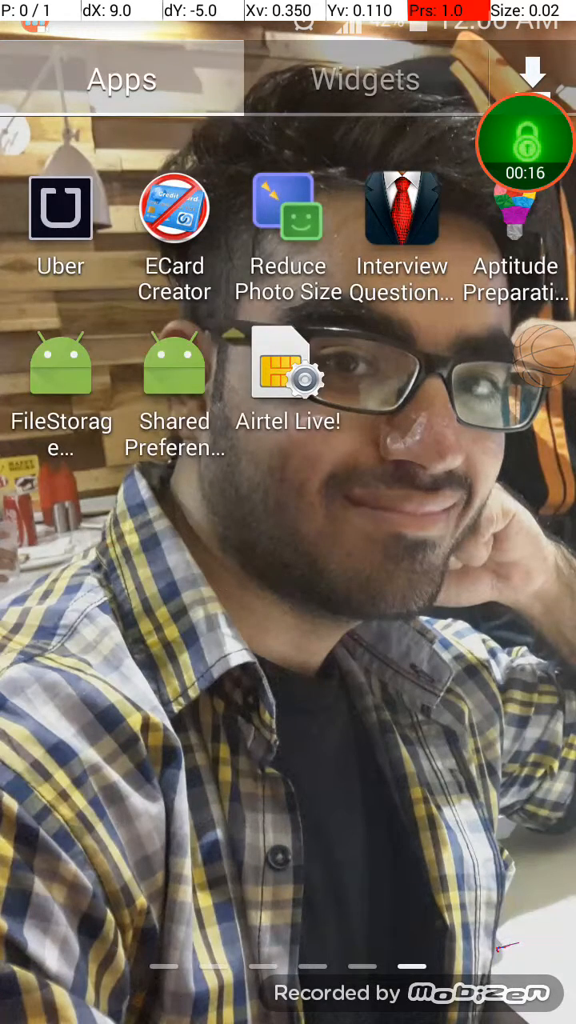
click(61, 362)
text(Goura)
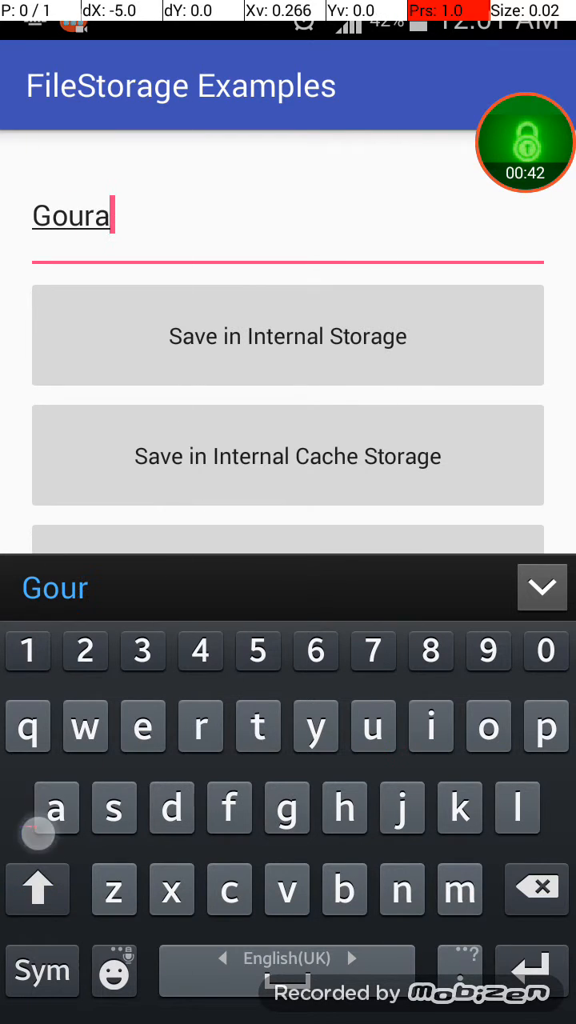
Finish entering 'Gourav' and save it to internal storage
text(v)
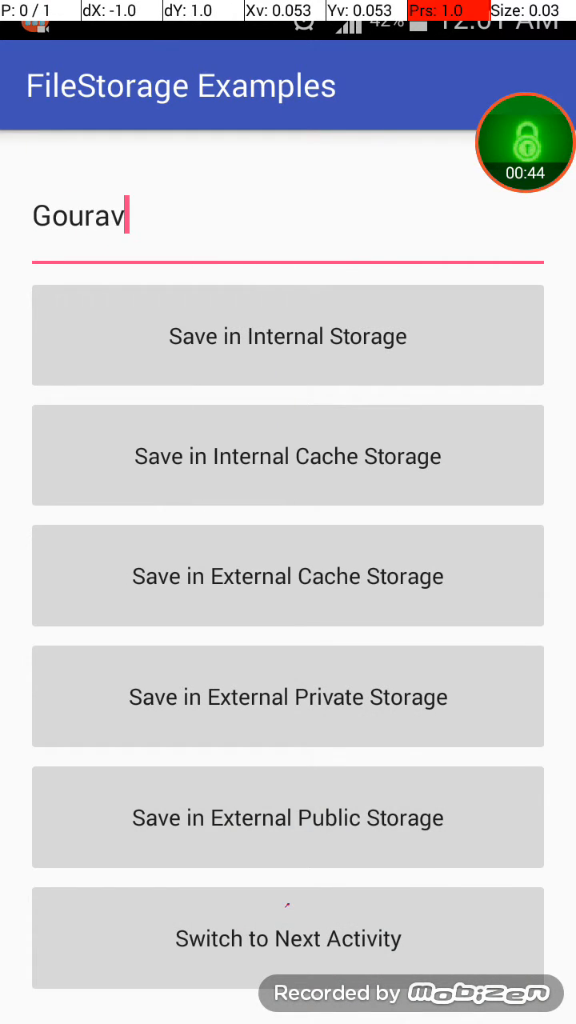
click(288, 335)
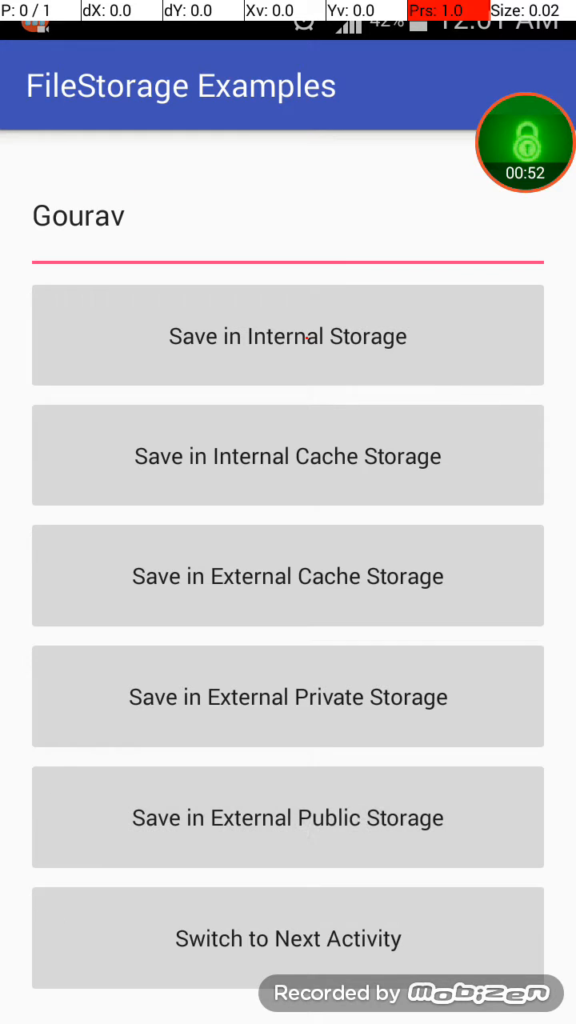
click(287, 335)
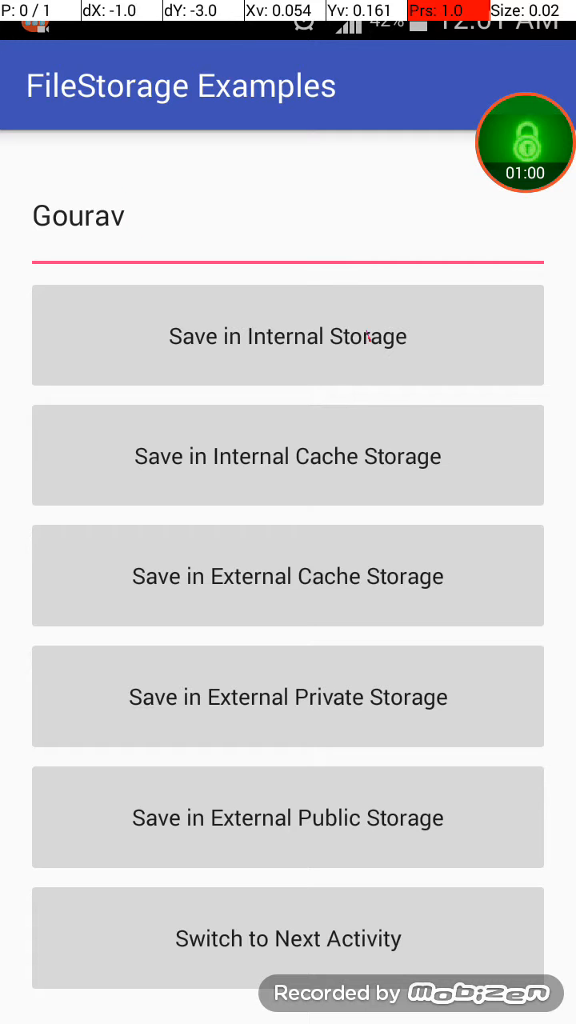
click(288, 938)
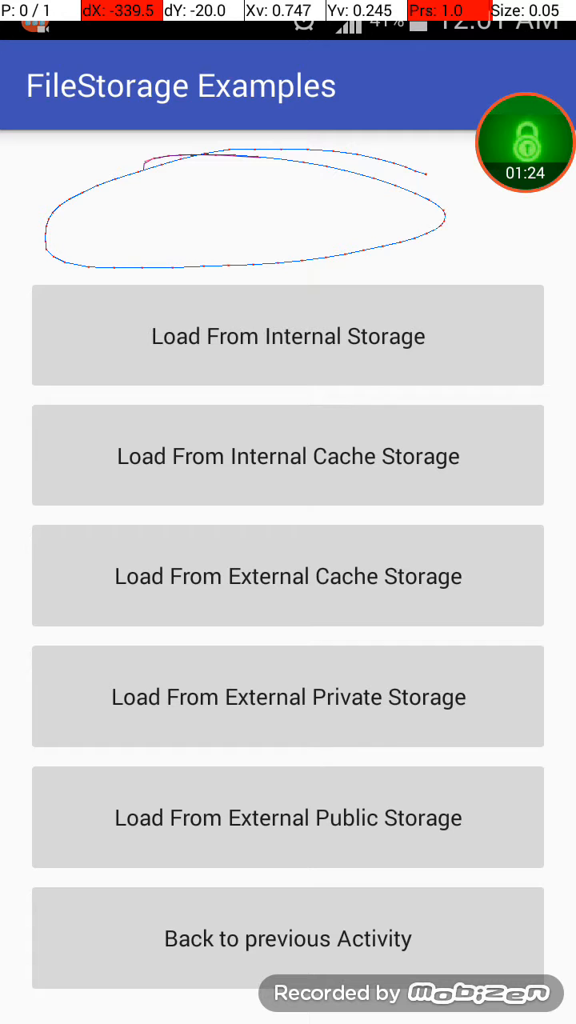
click(288, 336)
text(Gourav)
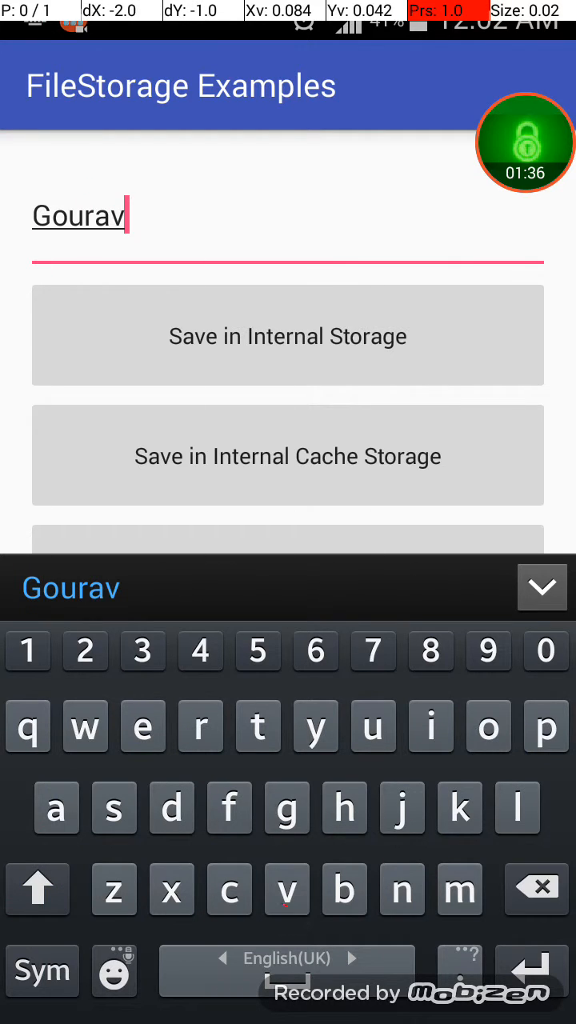
Save 'Taz' to internal cache storage, then erase a partly typed 'So' name
click(288, 335)
text(Taz)
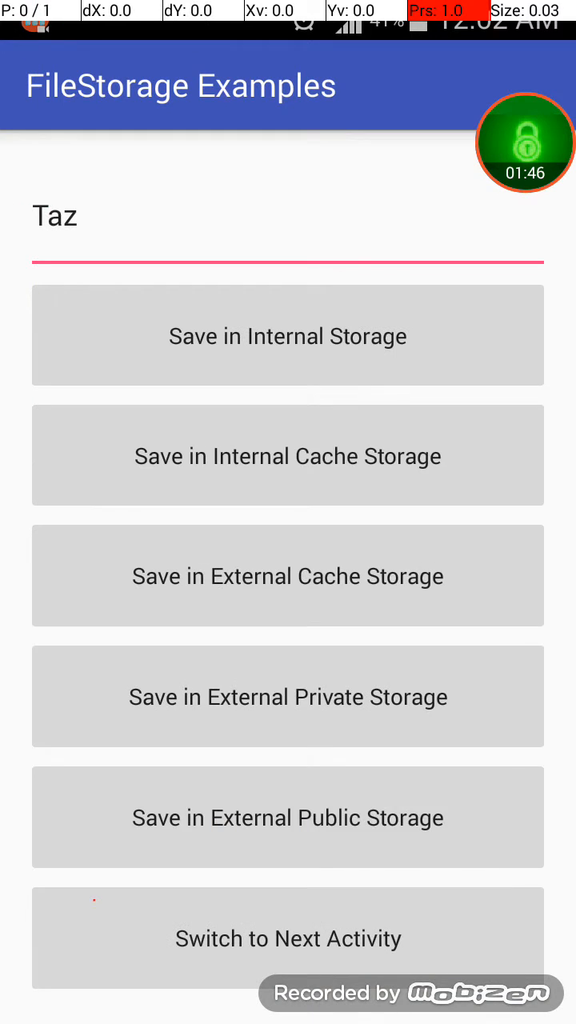
click(288, 456)
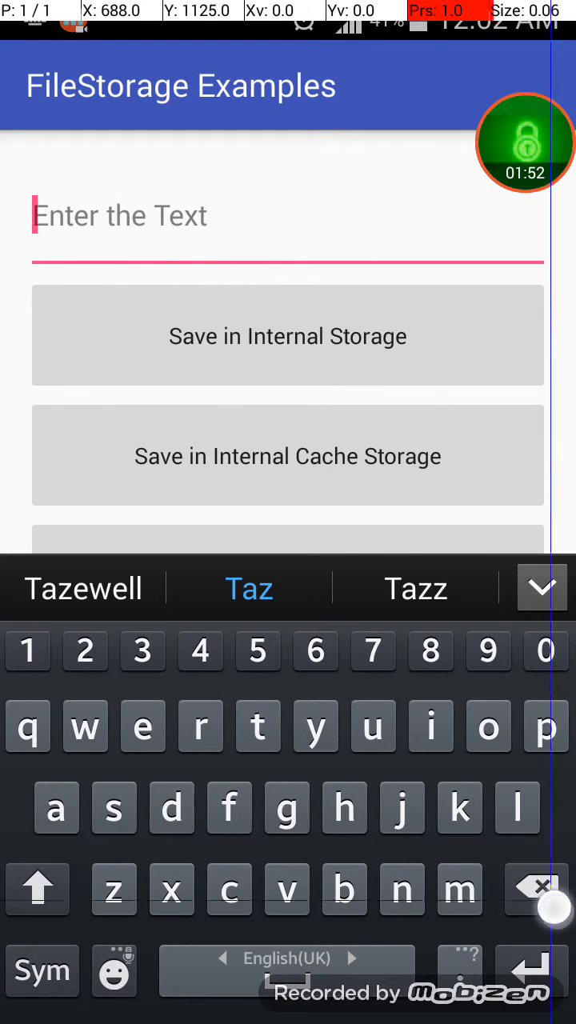
text(Soura)
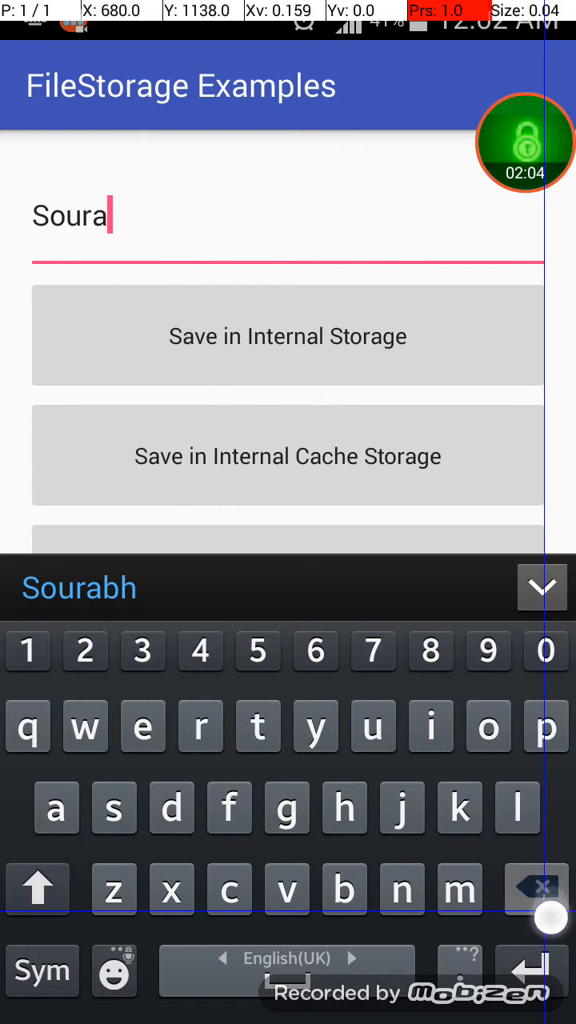
click(535, 888)
text(Zack)
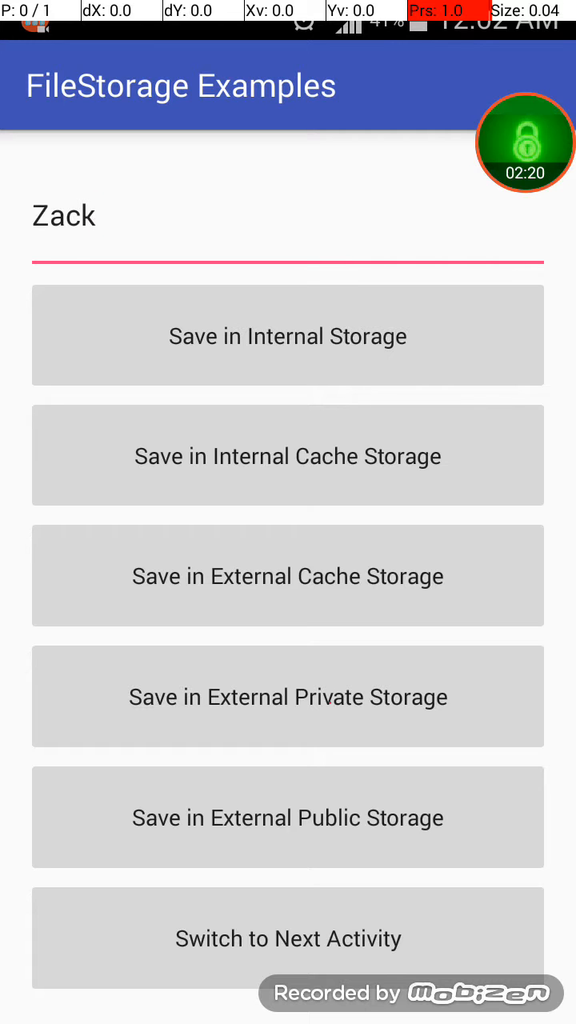
Save 'Zack' to external private storage and 'Joe' to external public Download storage, then open the load activity
click(64, 216)
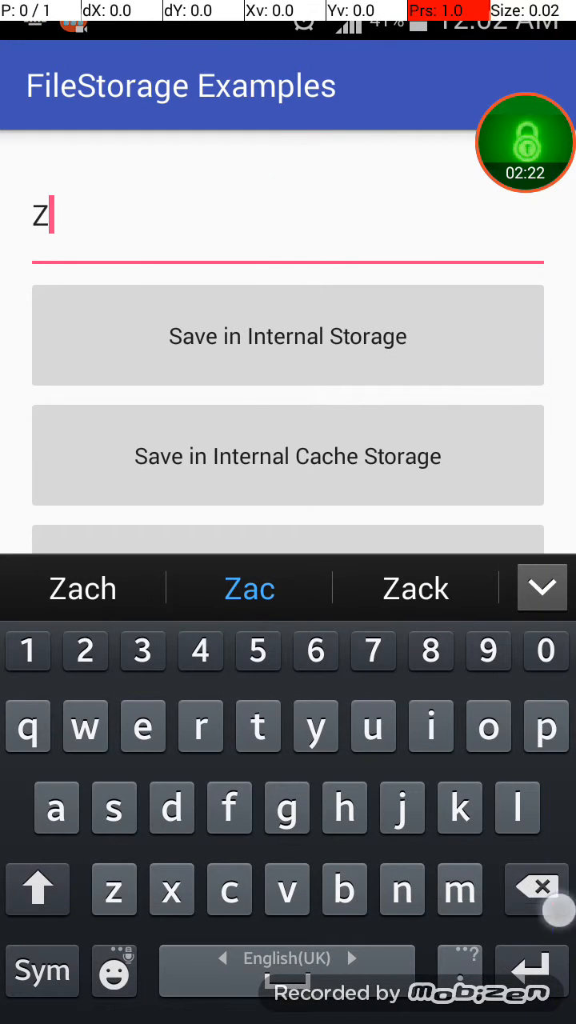
click(401, 809)
text(Joe)
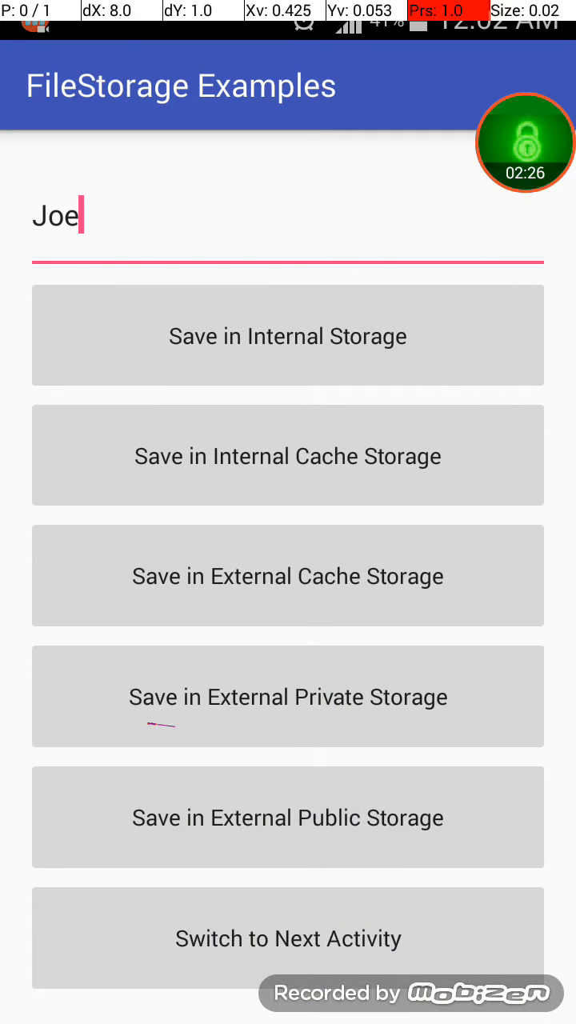
click(288, 817)
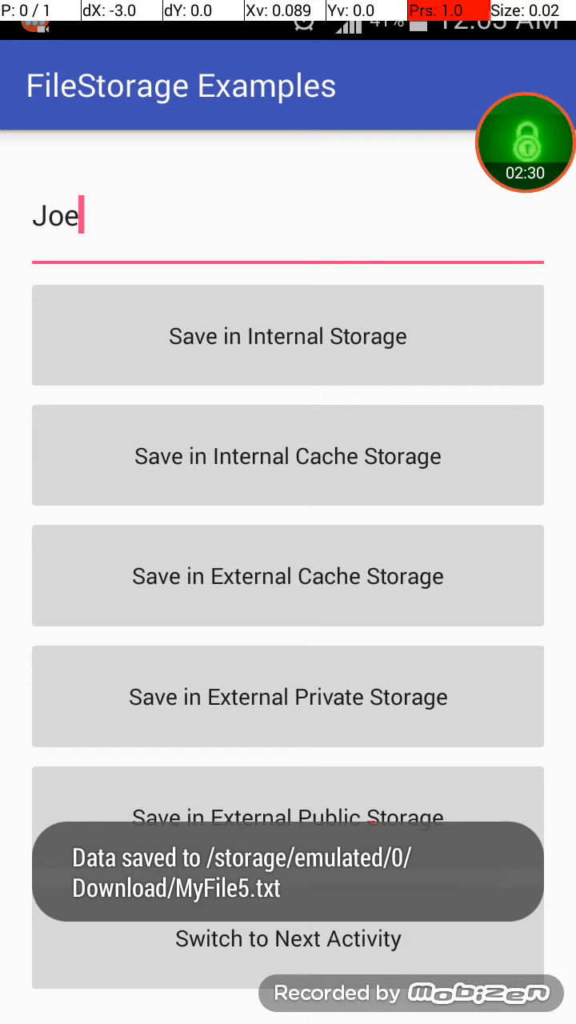
click(288, 938)
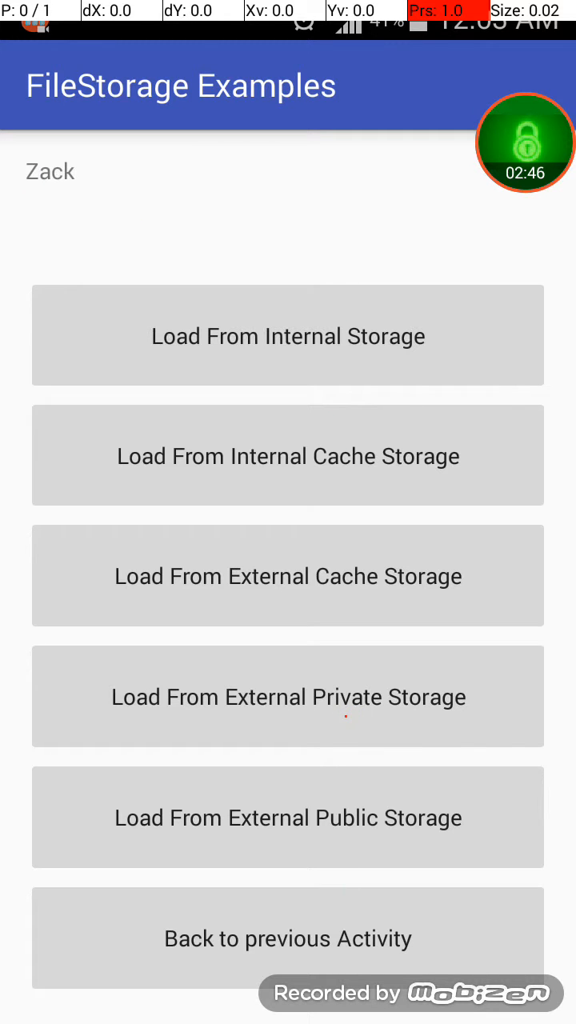
Leave the load activity showing 'Zack' for the empty save screen via Back to previous Activity
click(318, 943)
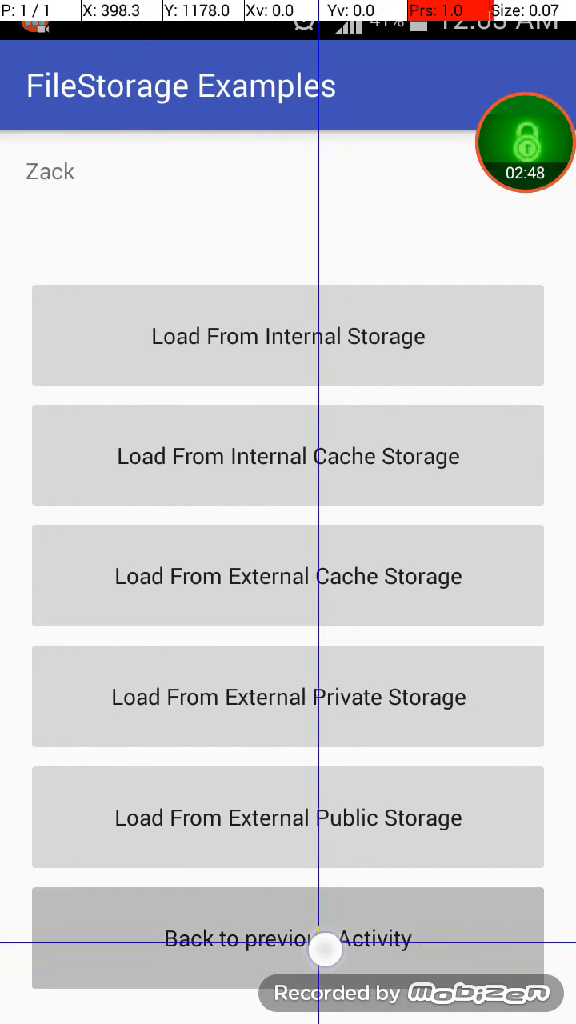
click(288, 938)
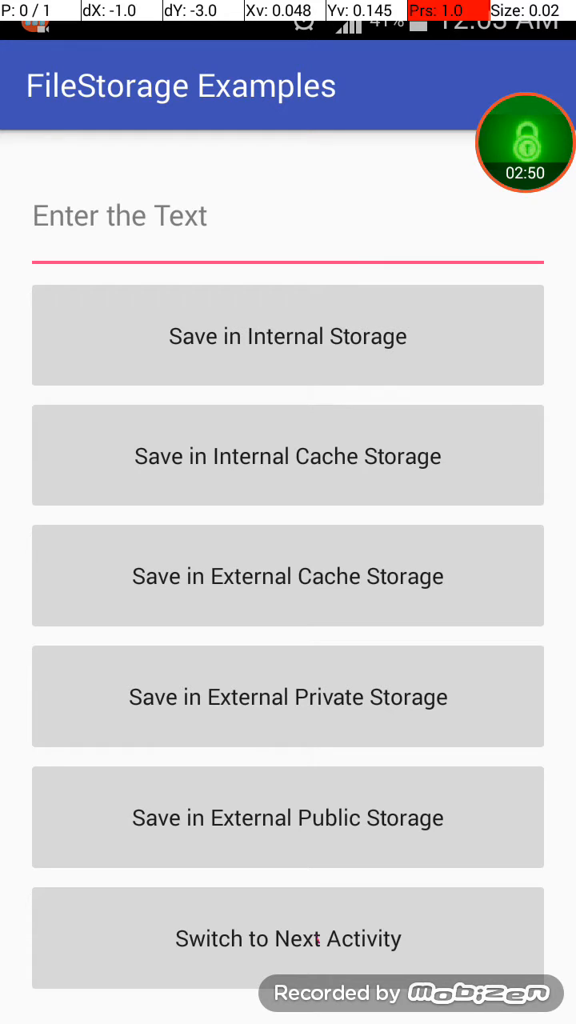
click(120, 216)
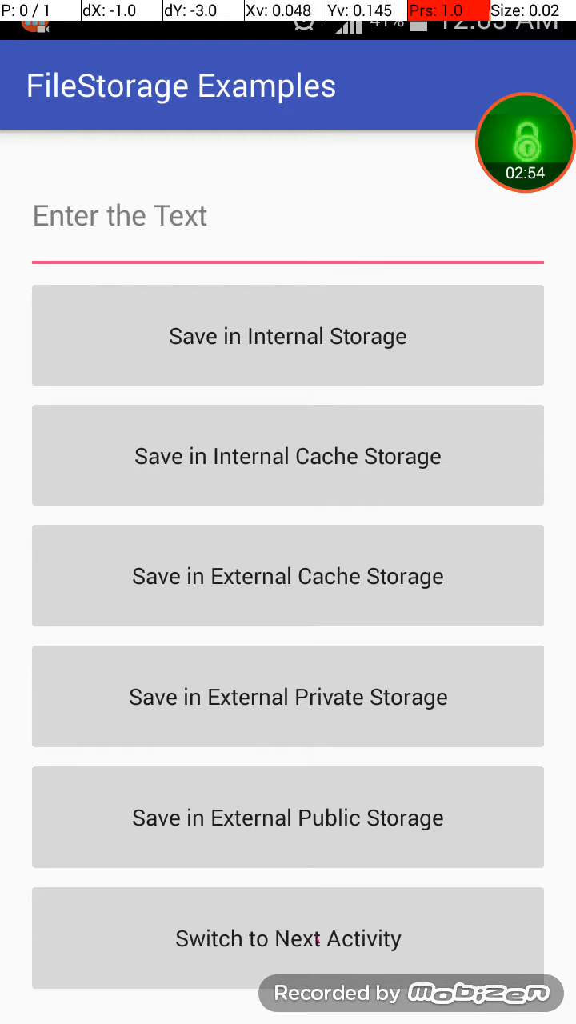
click(120, 216)
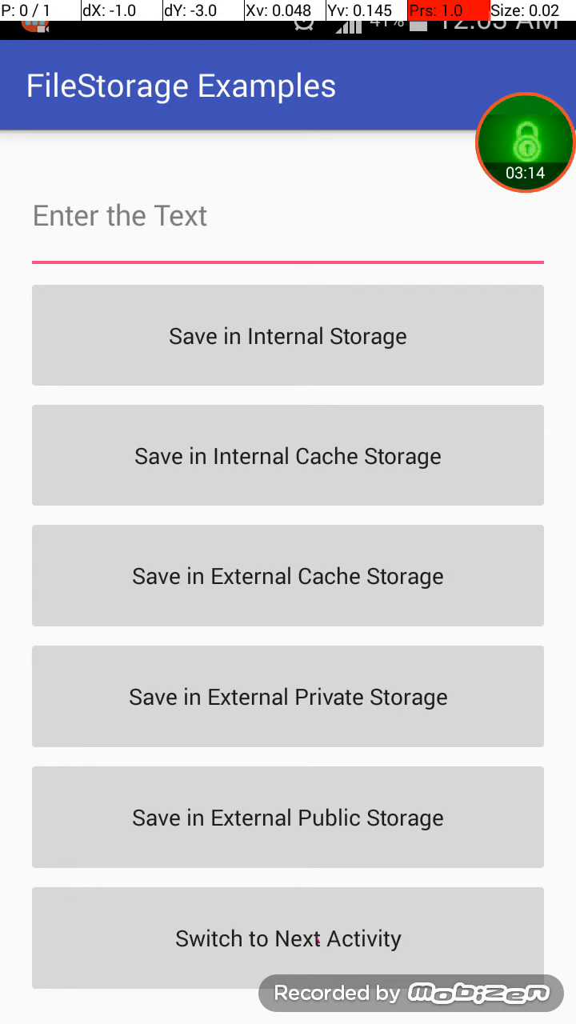
click(120, 216)
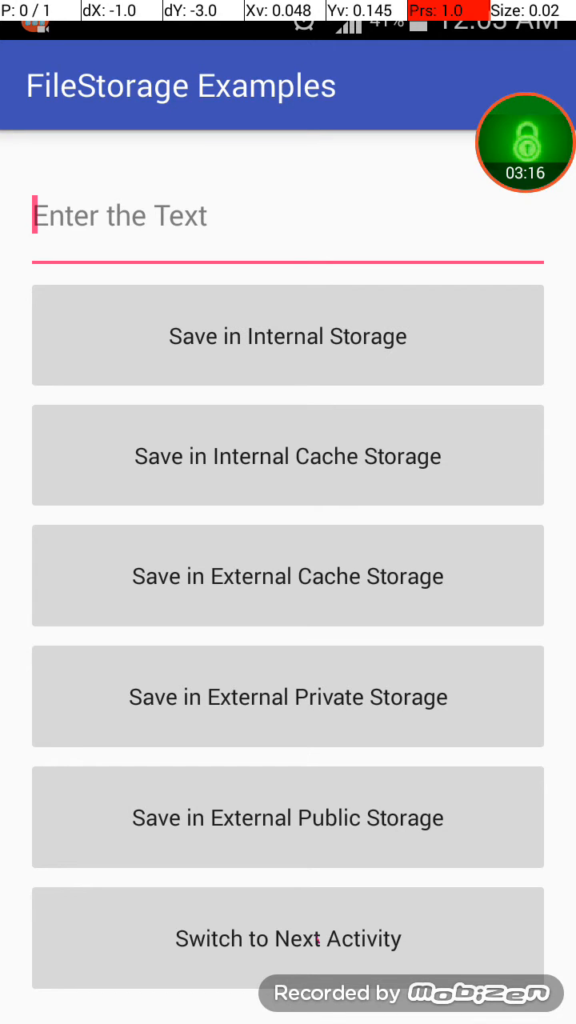